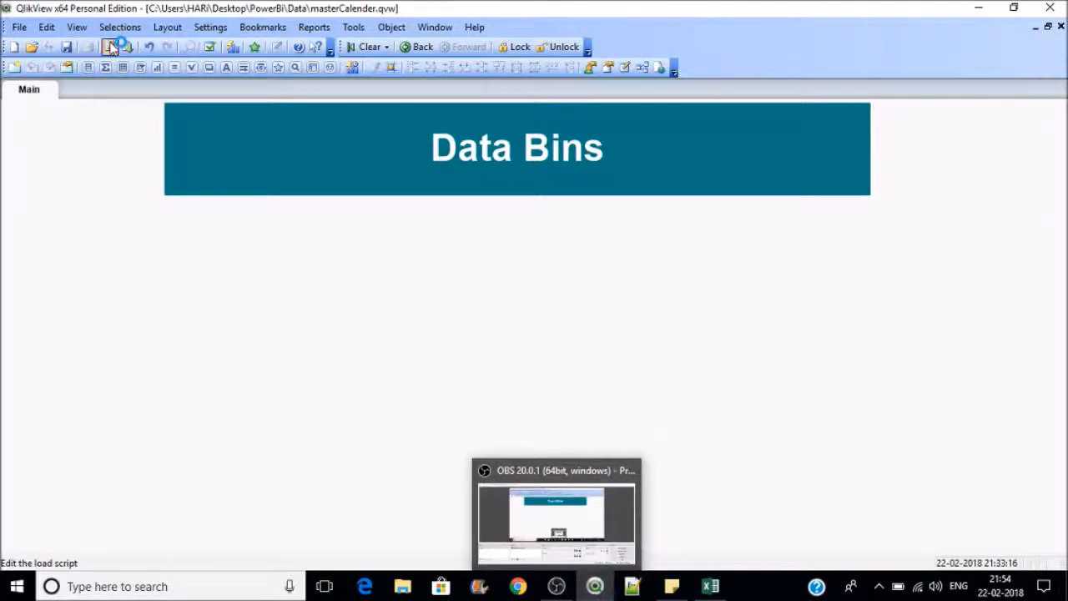
Step: Open the Data Bins document's load script in the Edit Script window
{"action": "left_click", "coordinate": [109, 47]}
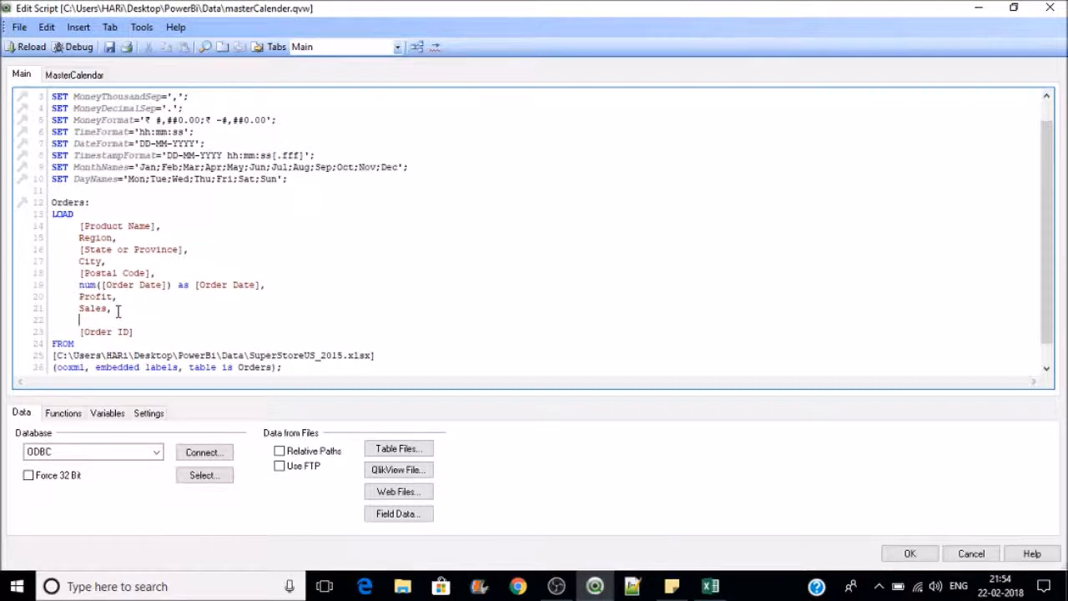
Step: Add the line Class(Sales,1000) as SalesBins after the Sales field
{"action": "type", "text": "Class("}
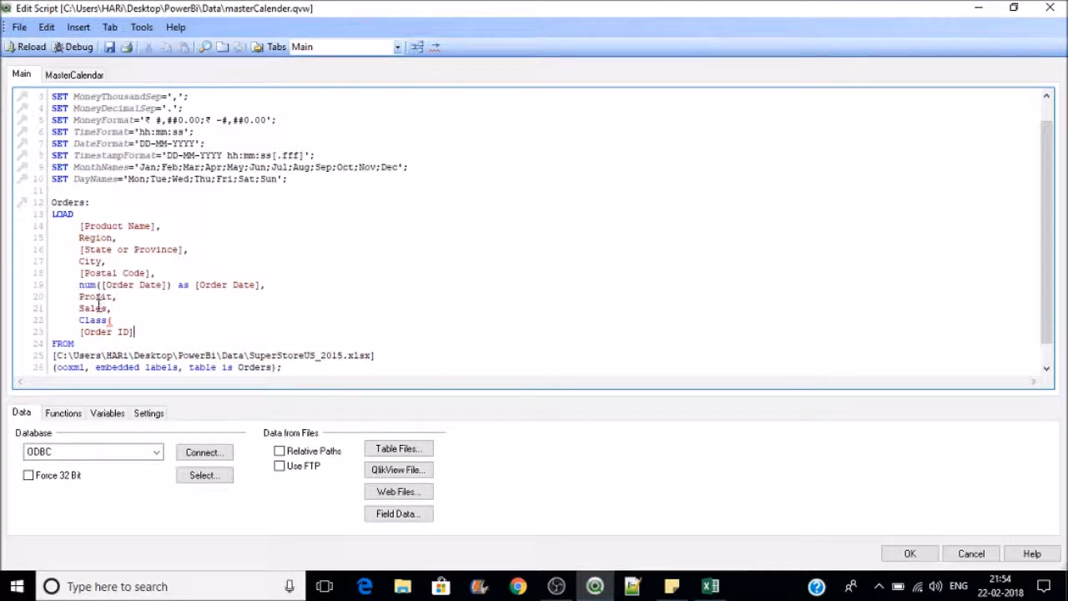
{"action": "double_click", "coordinate": [91, 308]}
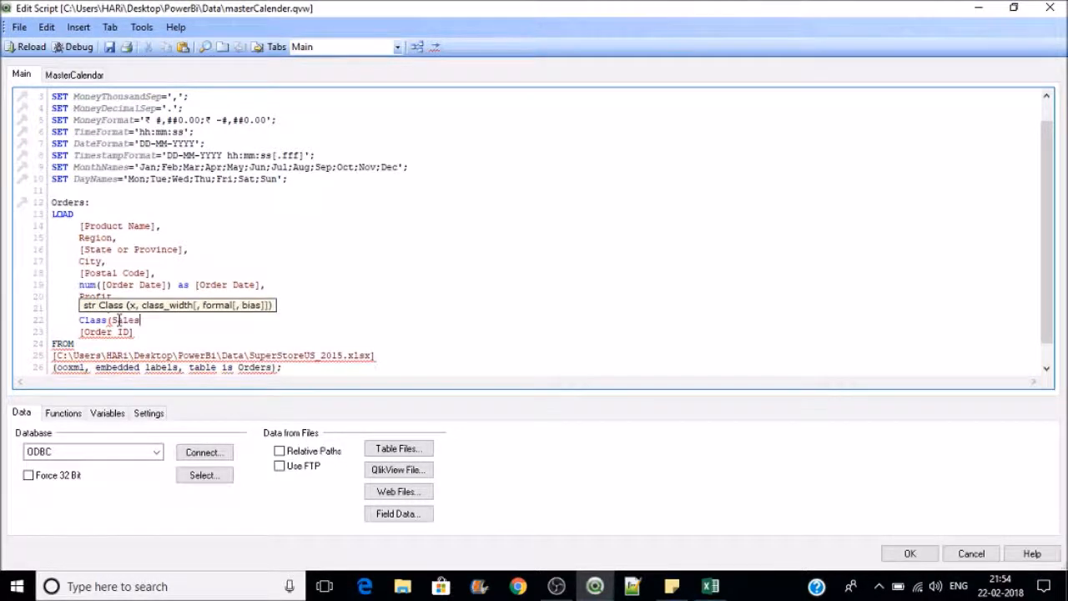
{"action": "type", "text": ","}
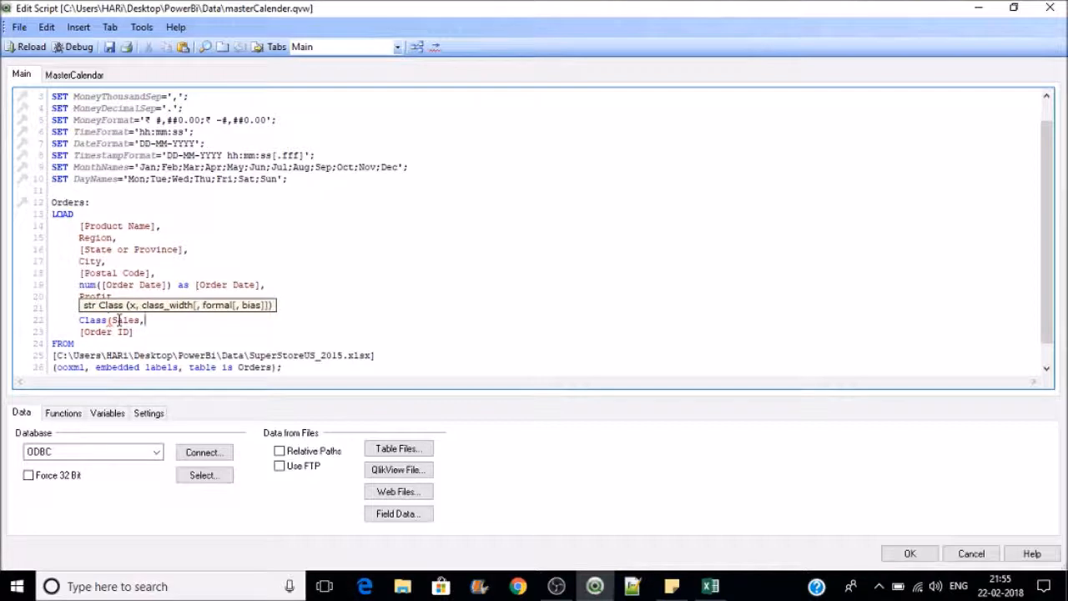
{"action": "type", "text": "1000)"}
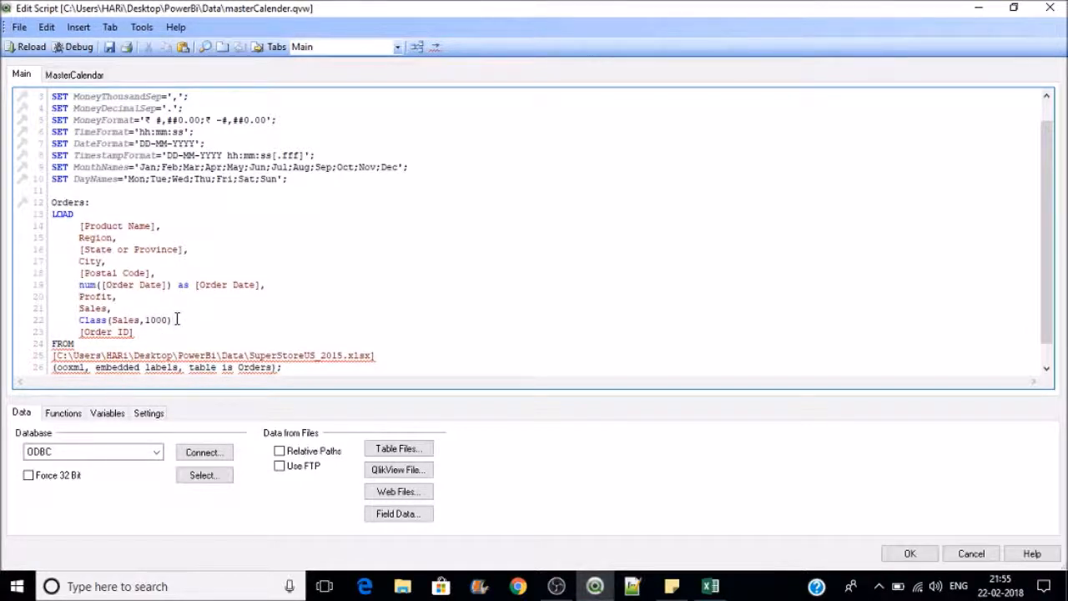
{"action": "type", "text": "as"}
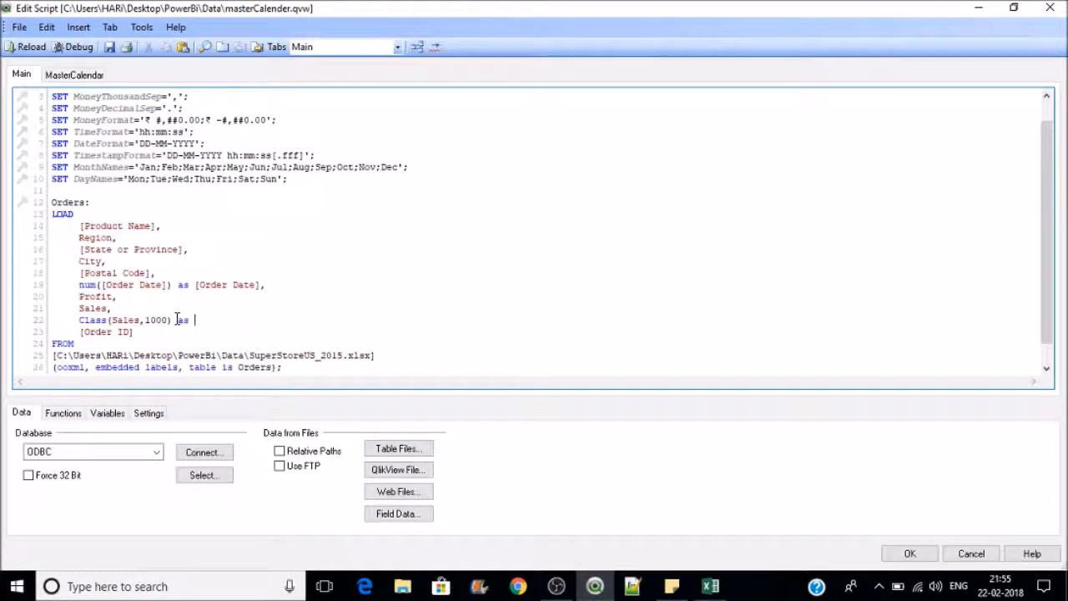
{"action": "type", "text": "Sales"}
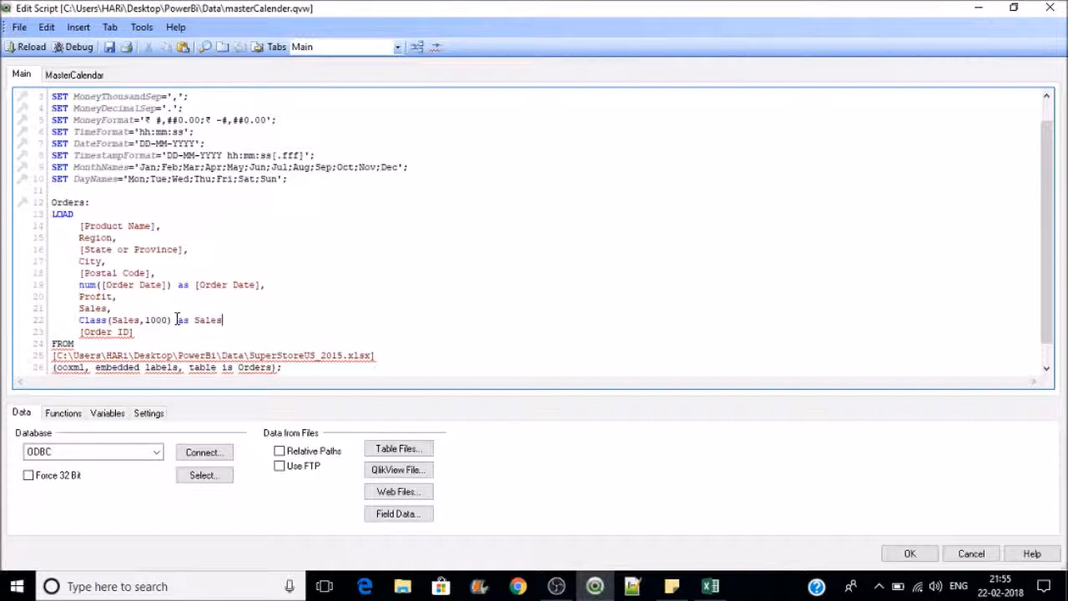
{"action": "type", "text": "Bins"}
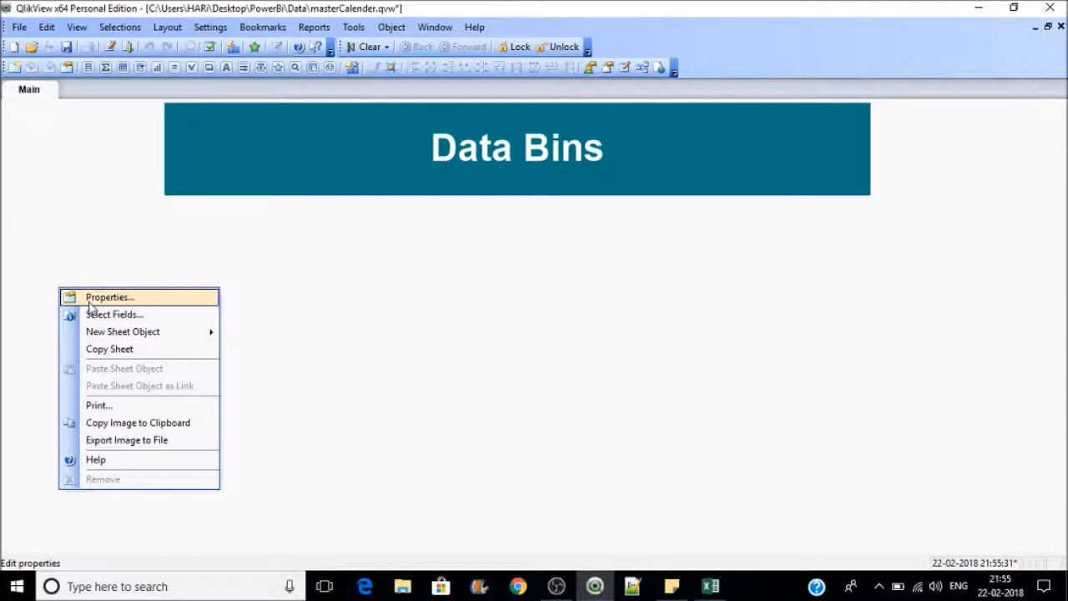
Step: Add SalesBins to the sheet's displayed list box fields and confirm
{"action": "left_click", "coordinate": [108, 297]}
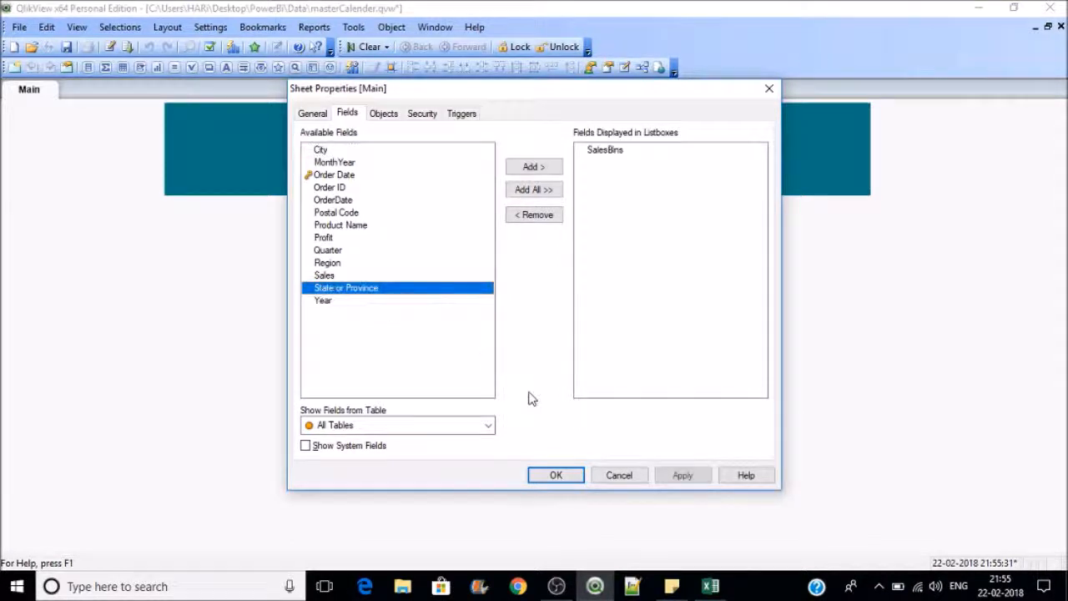
{"action": "left_click", "coordinate": [556, 475]}
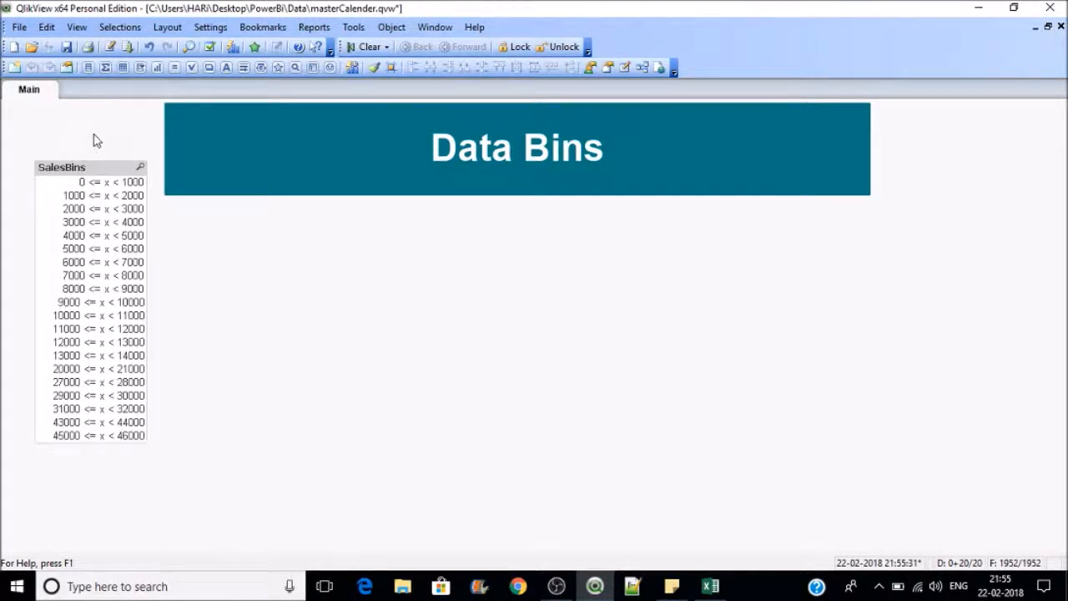
{"action": "mouse_move", "coordinate": [102, 188]}
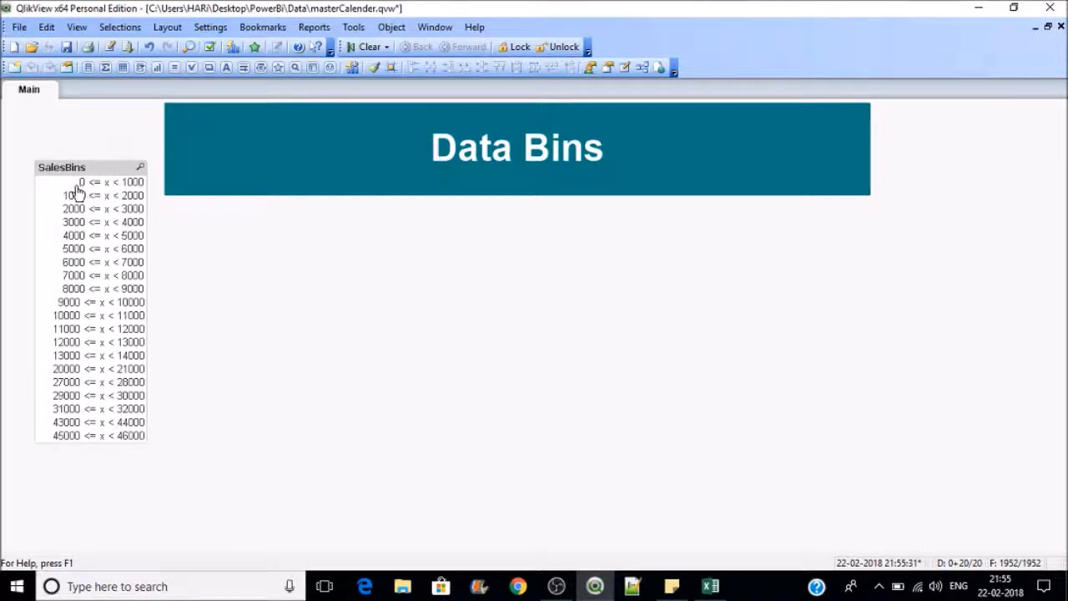
{"action": "mouse_move", "coordinate": [111, 189]}
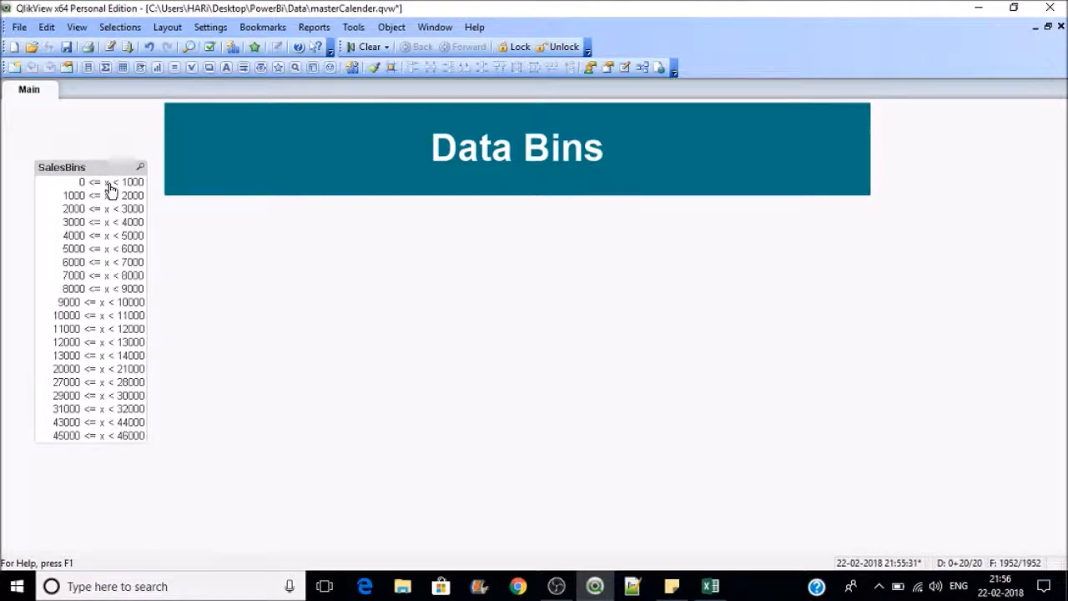
{"action": "mouse_move", "coordinate": [138, 187]}
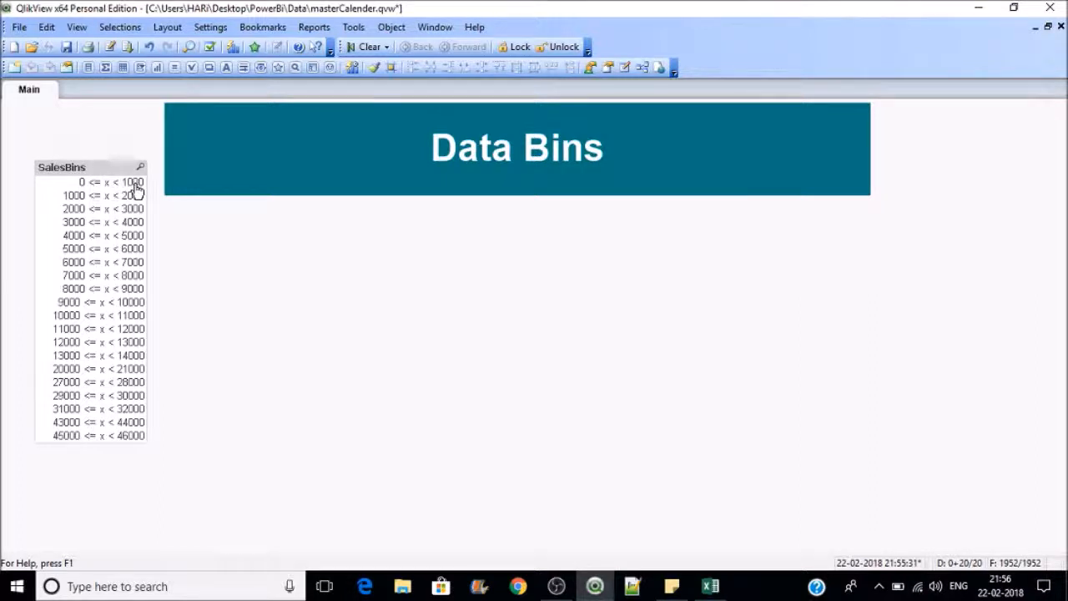
{"action": "mouse_move", "coordinate": [294, 275]}
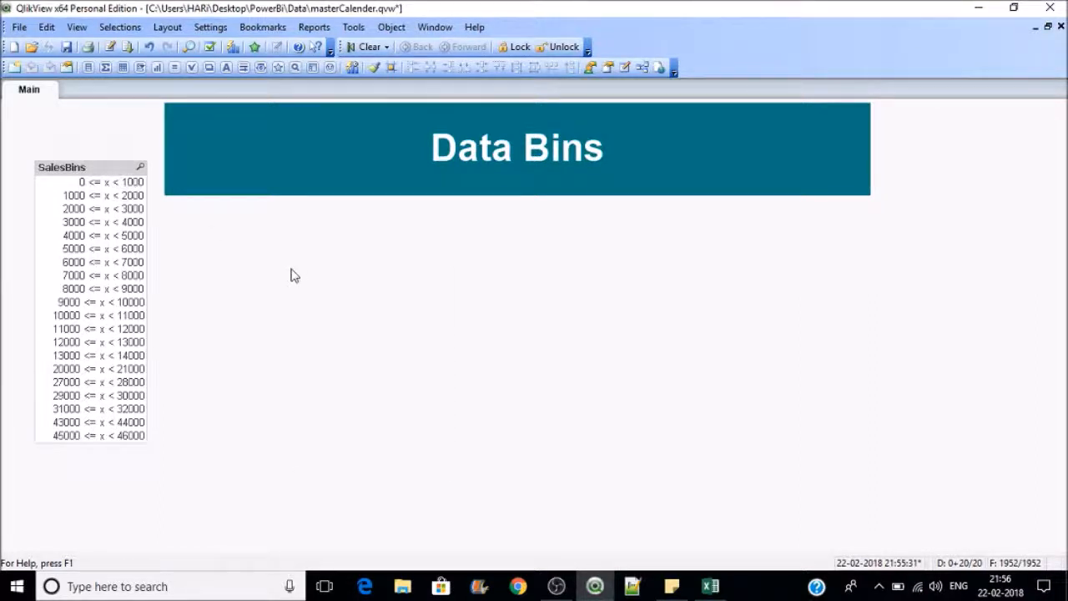
Step: Create a Sales list box, then select the 0 <= x < 1000 bin in SalesBins
{"action": "right_click", "coordinate": [292, 275]}
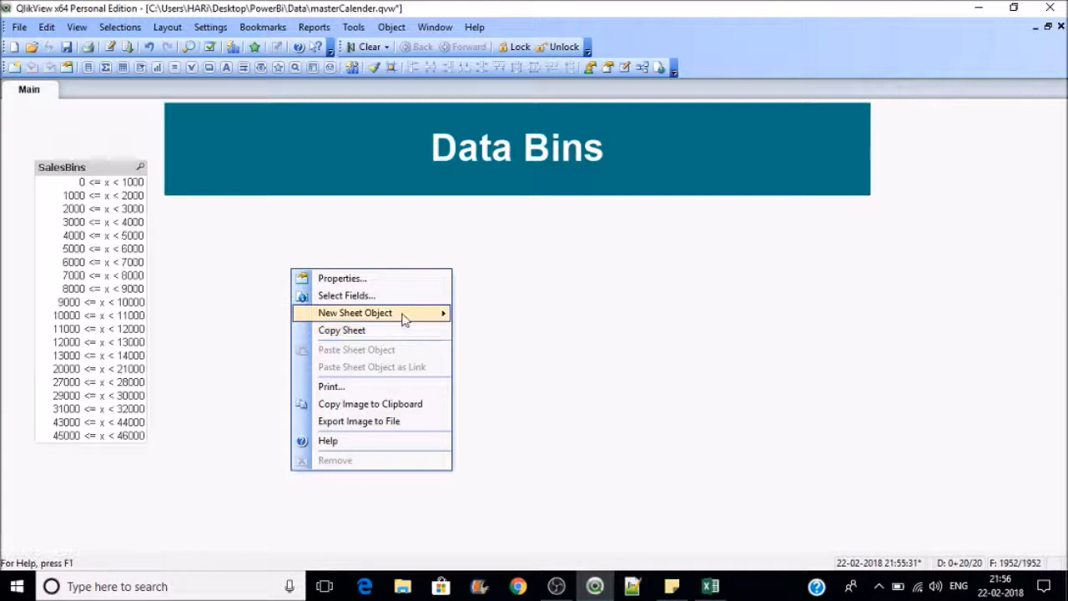
{"action": "left_click", "coordinate": [354, 312]}
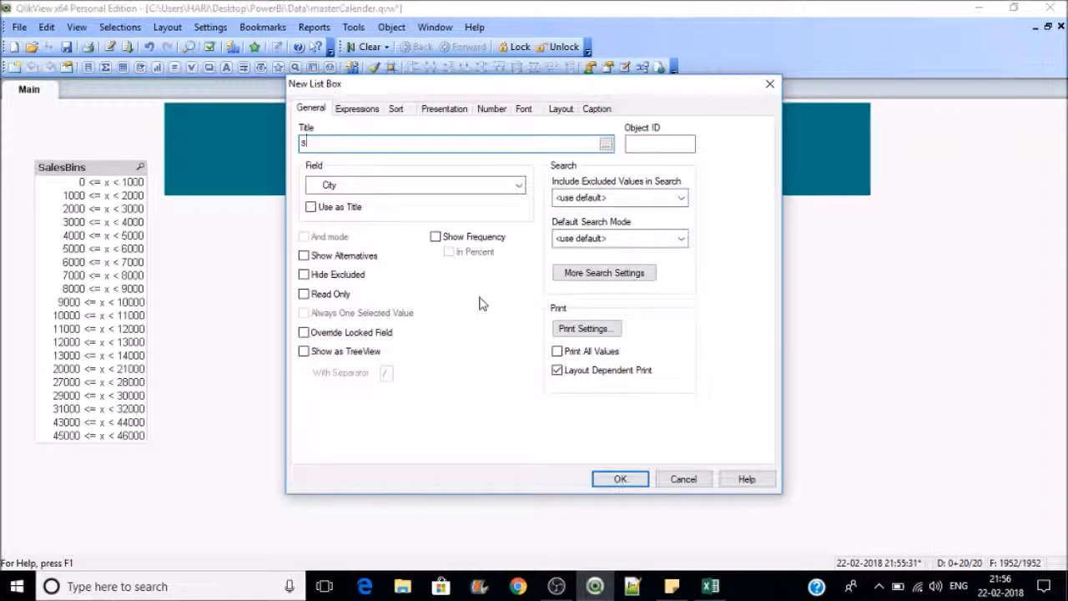
{"action": "left_click", "coordinate": [311, 206]}
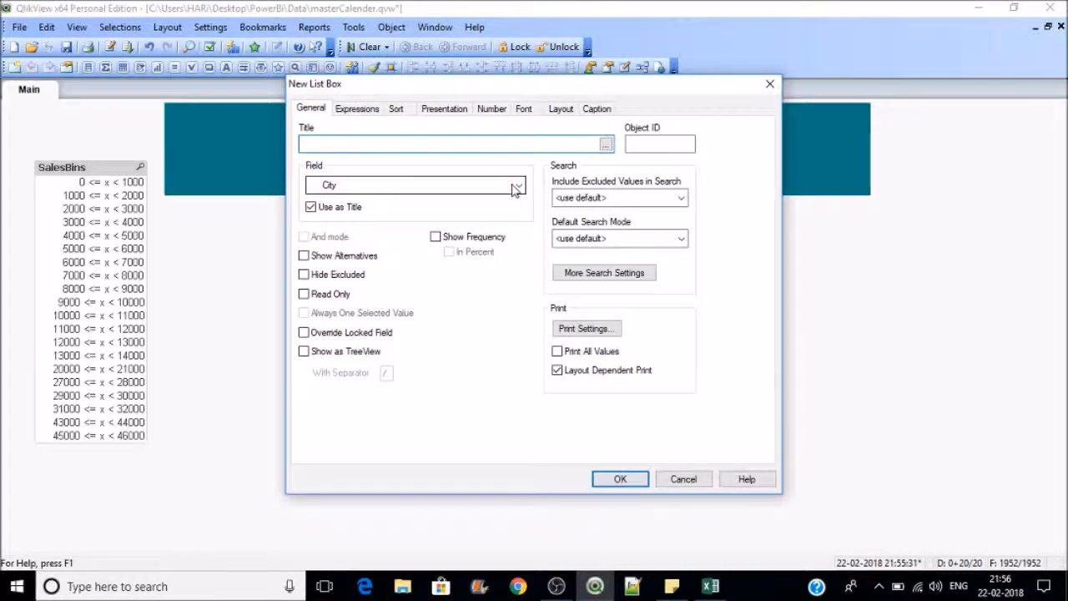
{"action": "left_click", "coordinate": [518, 184]}
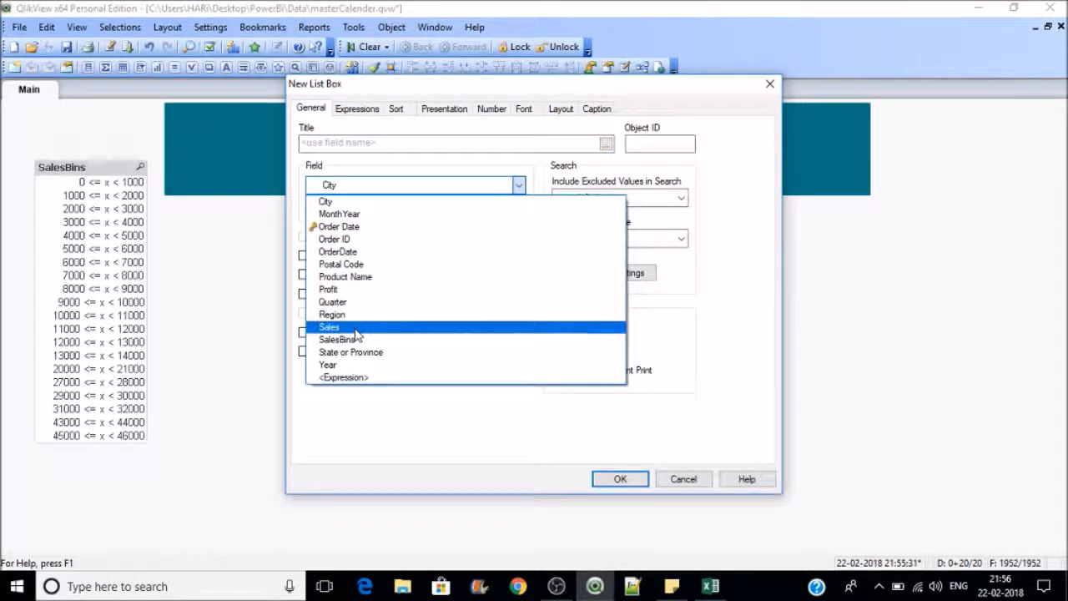
{"action": "left_click", "coordinate": [620, 478]}
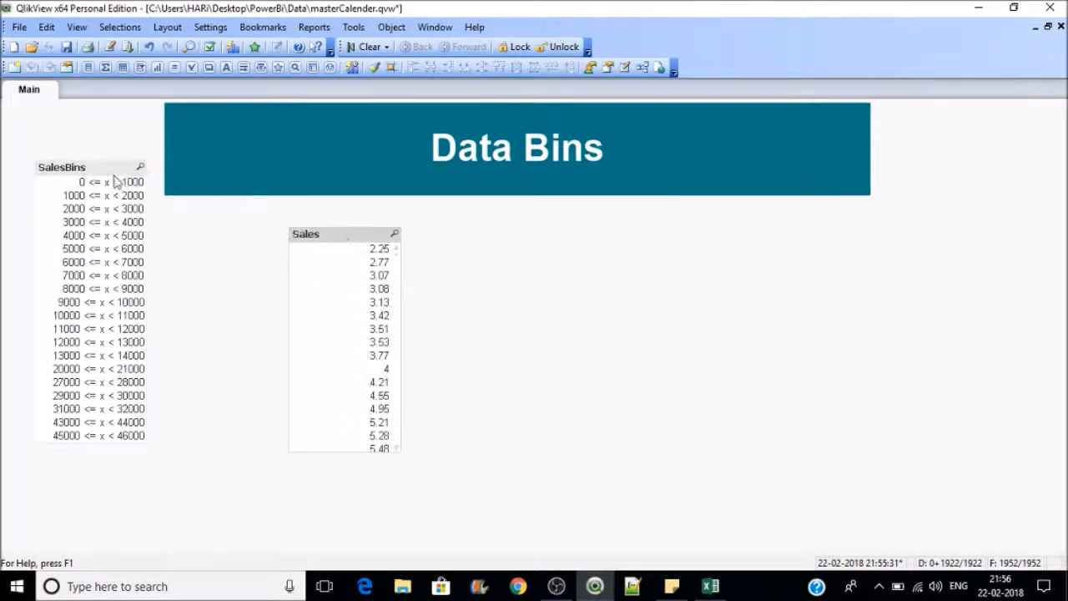
{"action": "left_click", "coordinate": [91, 181]}
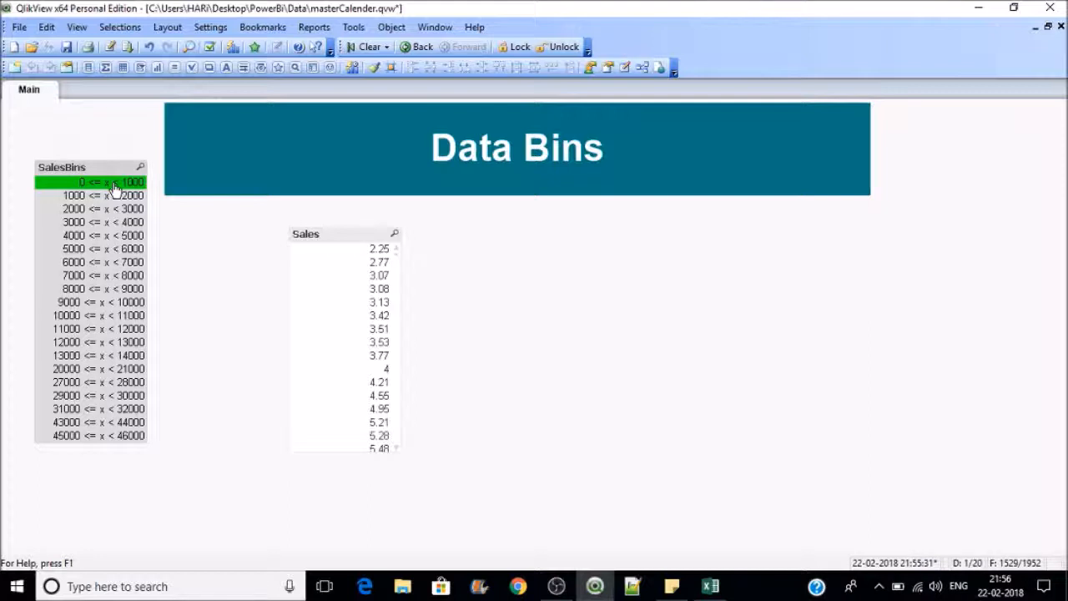
{"action": "mouse_move", "coordinate": [399, 263]}
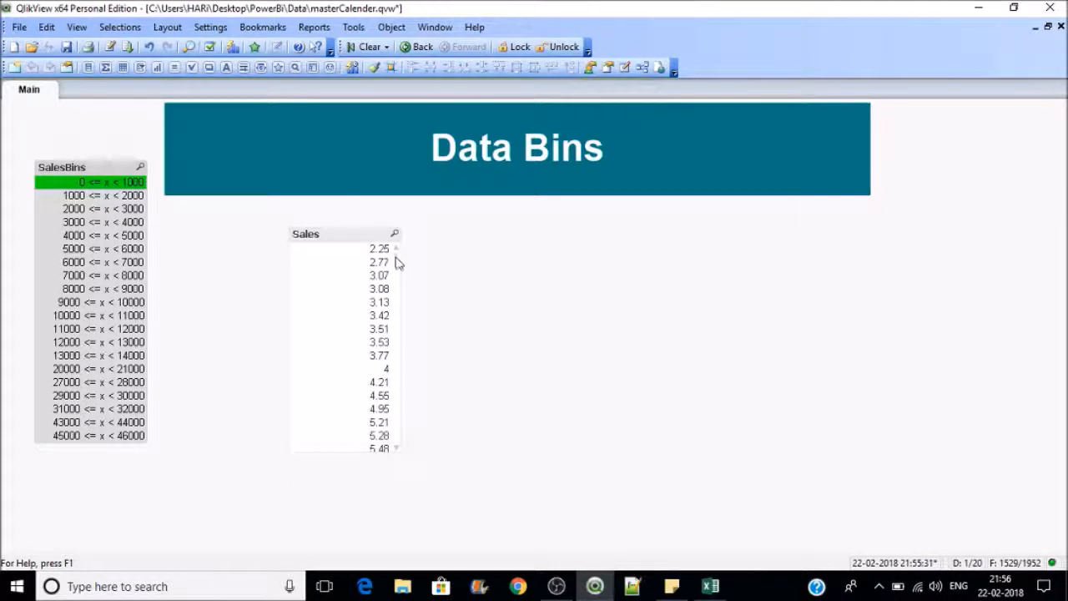
Step: Scroll the Sales values matching the lowest bin, then clear the bin selection
{"action": "scroll", "scroll_direction": "down", "scroll_amount": 3}
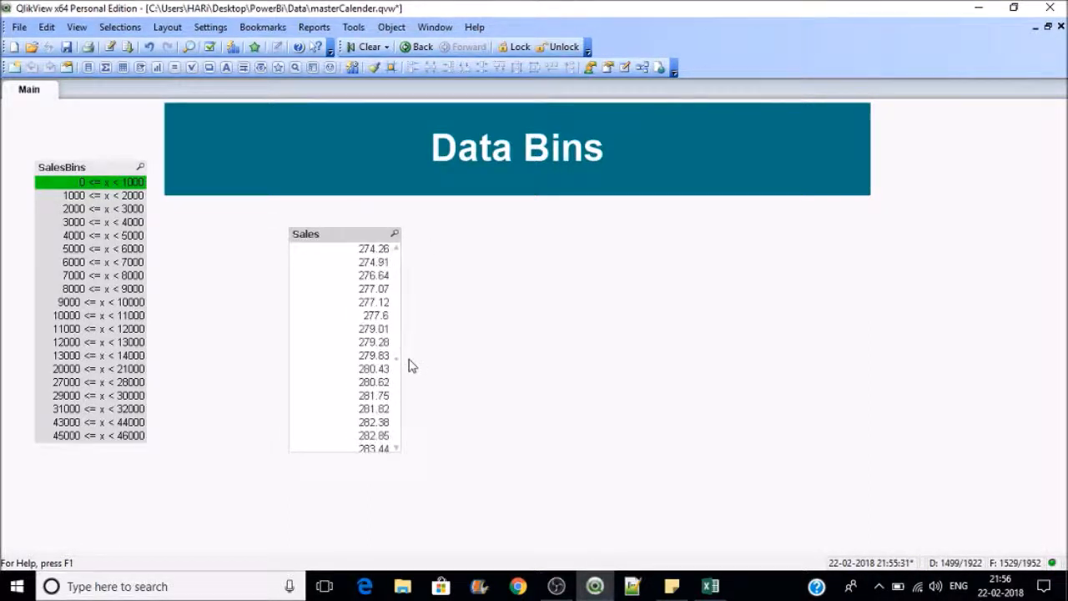
{"action": "scroll", "scroll_direction": "down", "scroll_amount": 3}
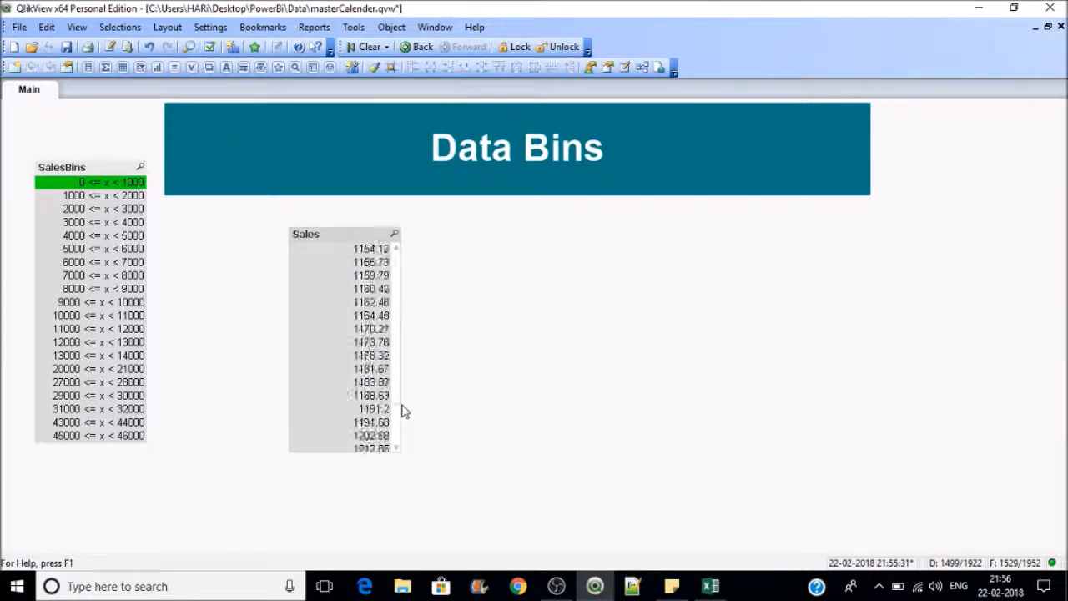
{"action": "scroll", "scroll_direction": "up", "scroll_amount": 3}
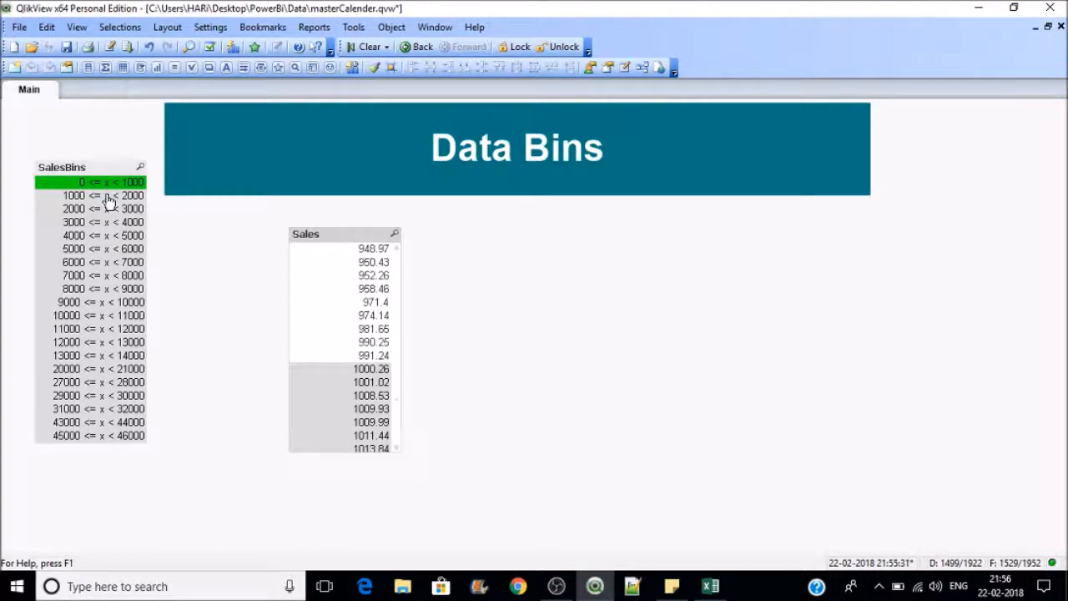
{"action": "left_click", "coordinate": [103, 195]}
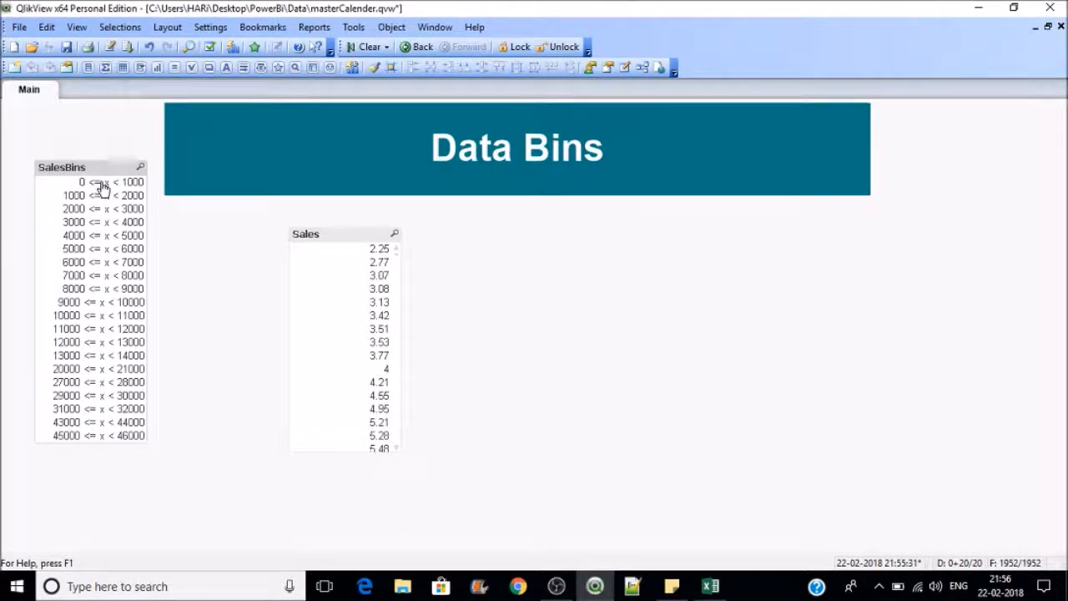
{"action": "right_click", "coordinate": [98, 182]}
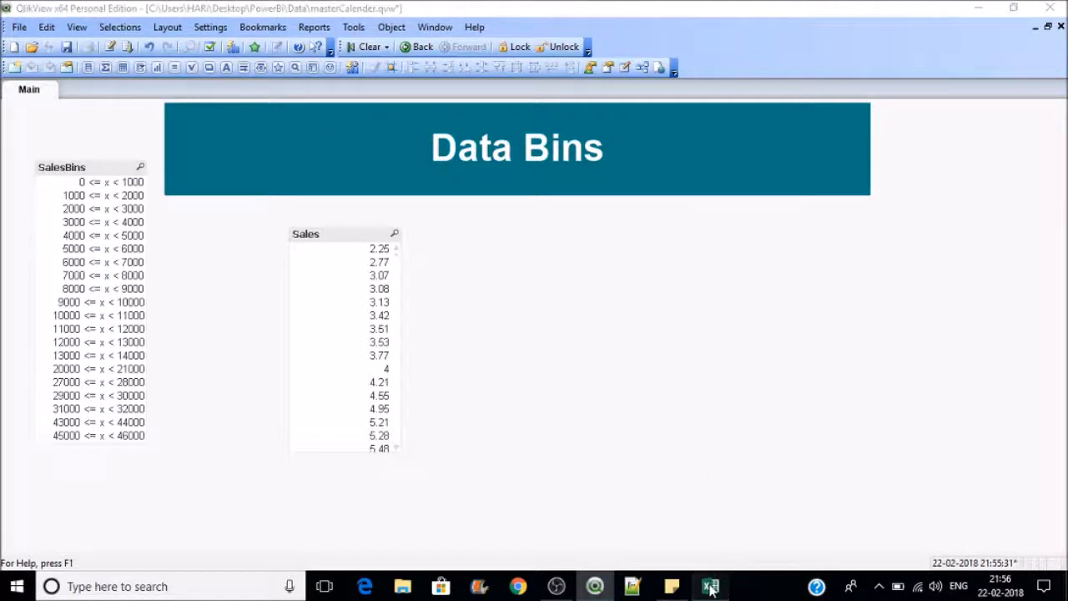
Step: View the 20 exported SalesBins ranges in Excel, then return to QlikView
{"action": "left_click", "coordinate": [710, 586]}
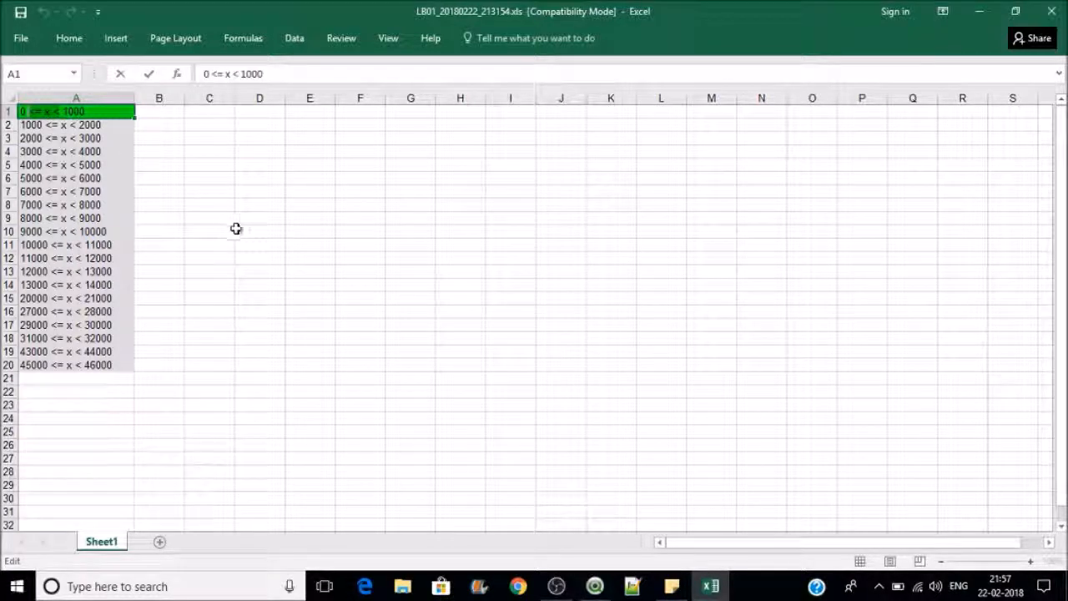
{"action": "left_click", "coordinate": [595, 586]}
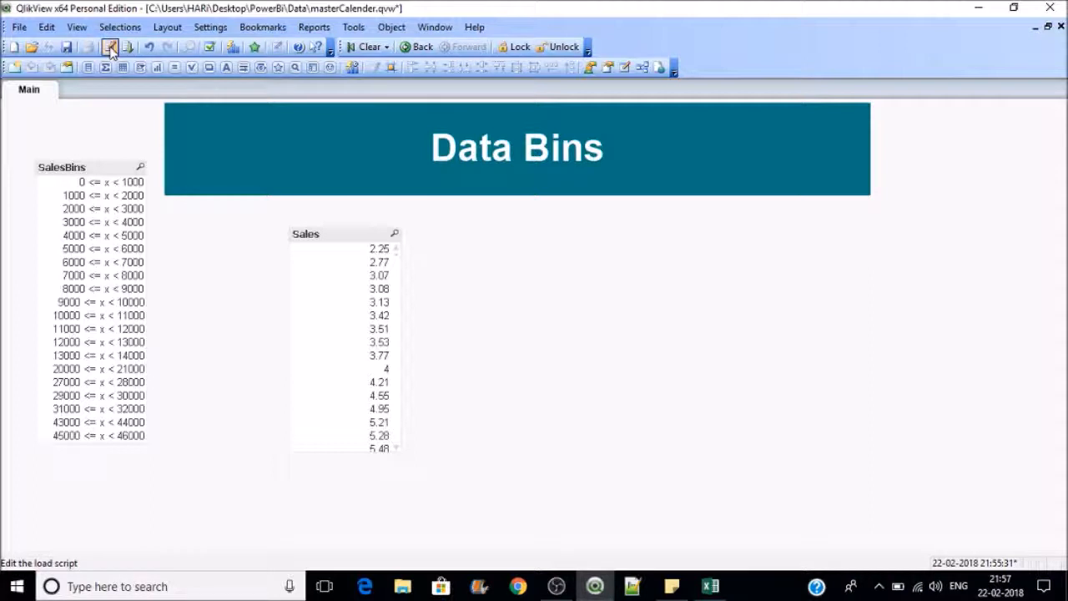
Step: Open the load script to wrap Class() in Replace(...,'<= x <','-')
{"action": "left_click", "coordinate": [110, 47]}
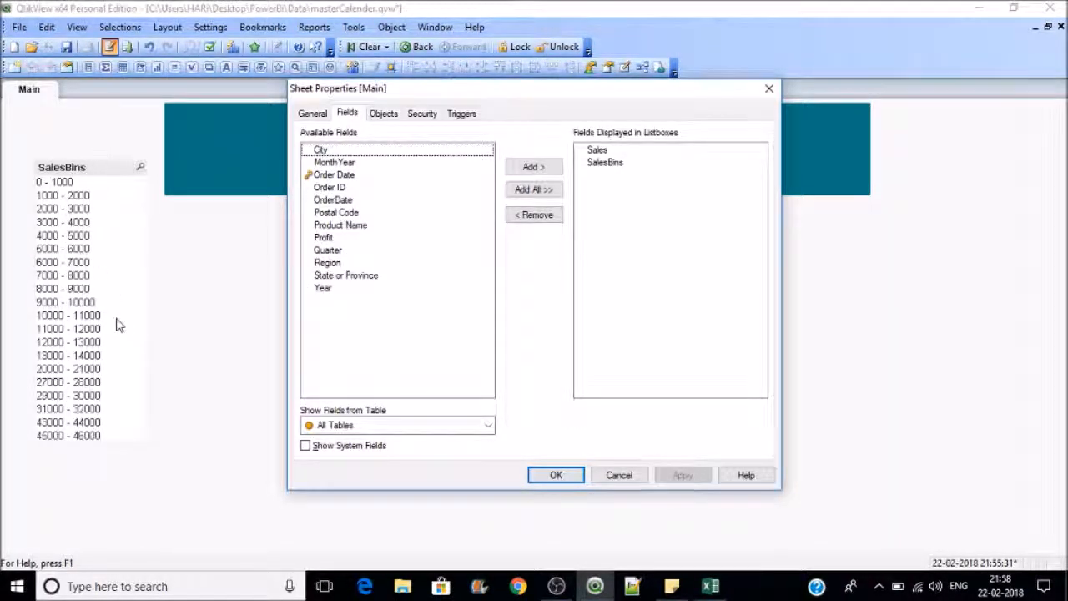
Step: Change the Class interval to 2000 in the script and reload the data
{"action": "left_click", "coordinate": [556, 474]}
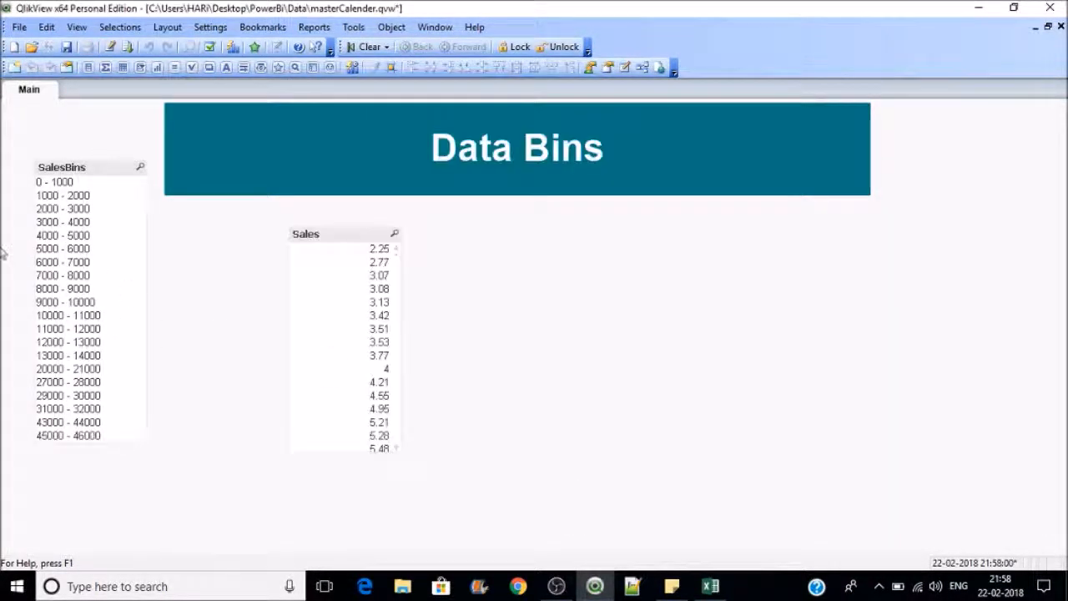
{"action": "mouse_move", "coordinate": [114, 273]}
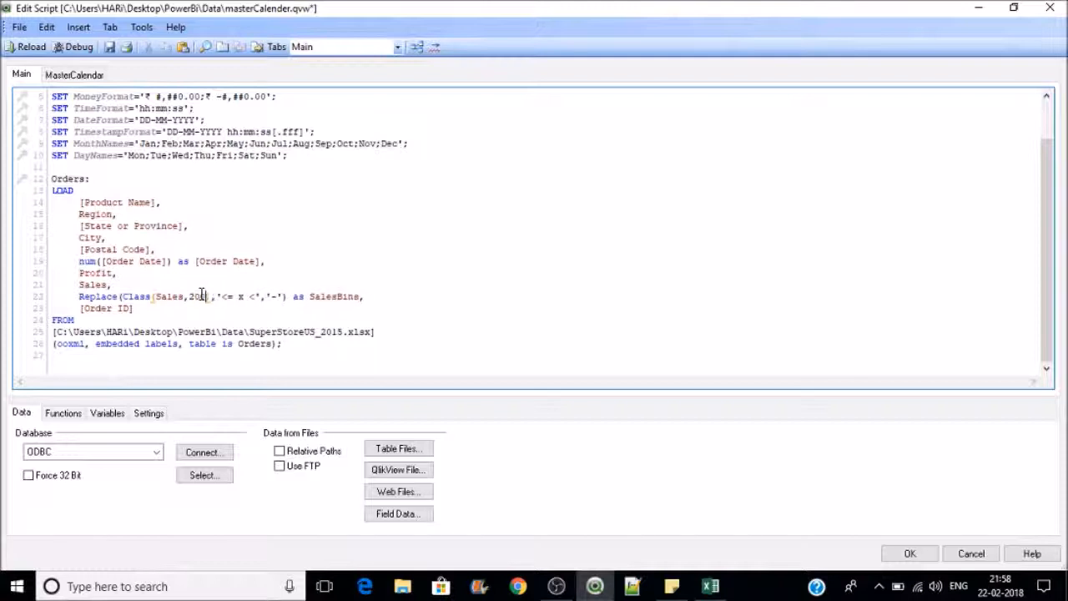
{"action": "type", "text": "00"}
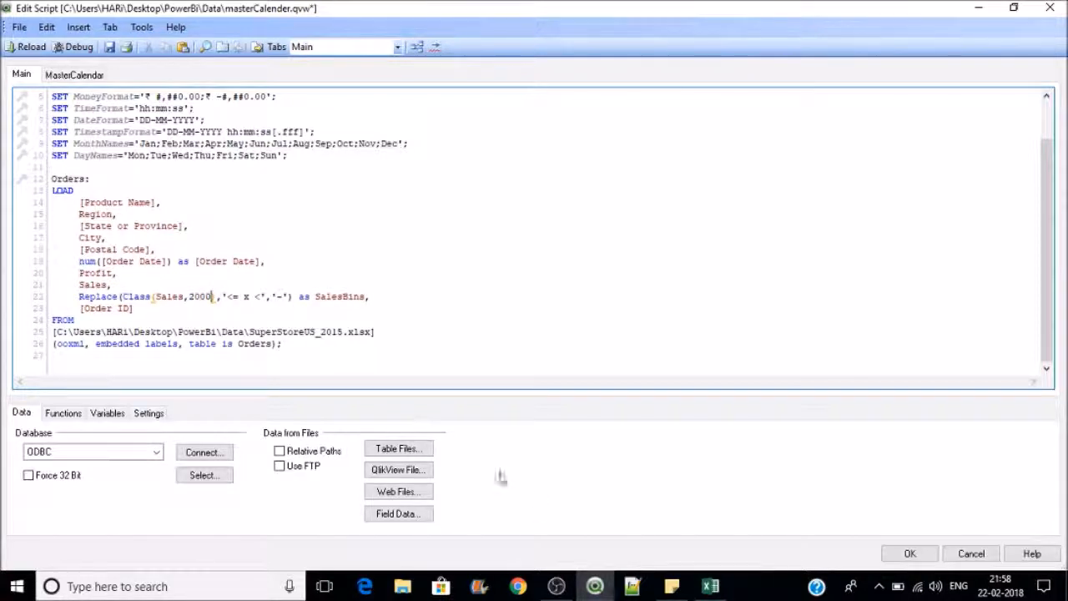
{"action": "left_click", "coordinate": [910, 553]}
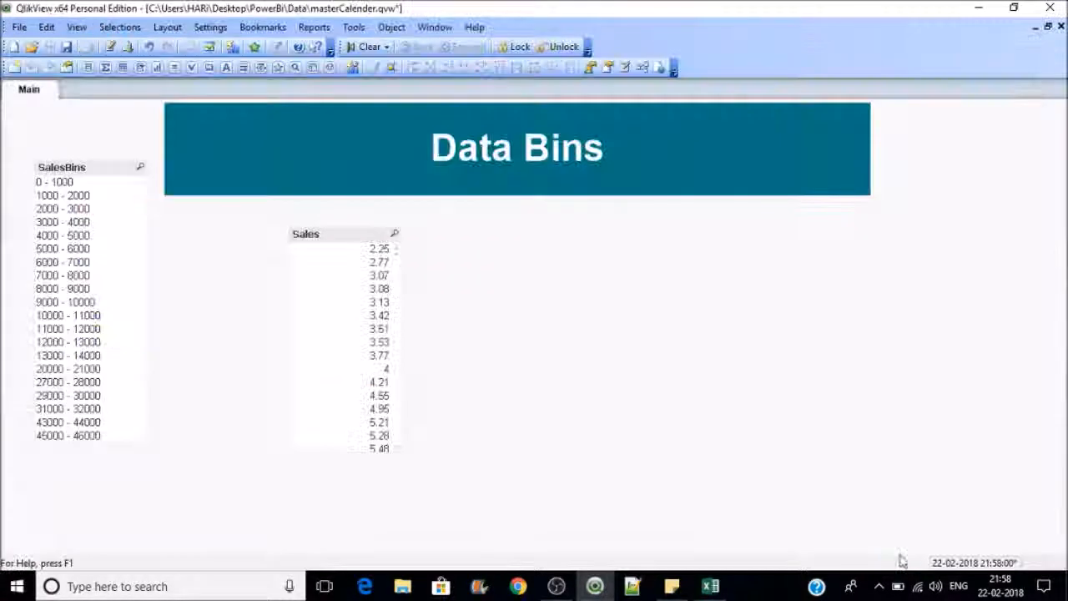
{"action": "left_click", "coordinate": [127, 46]}
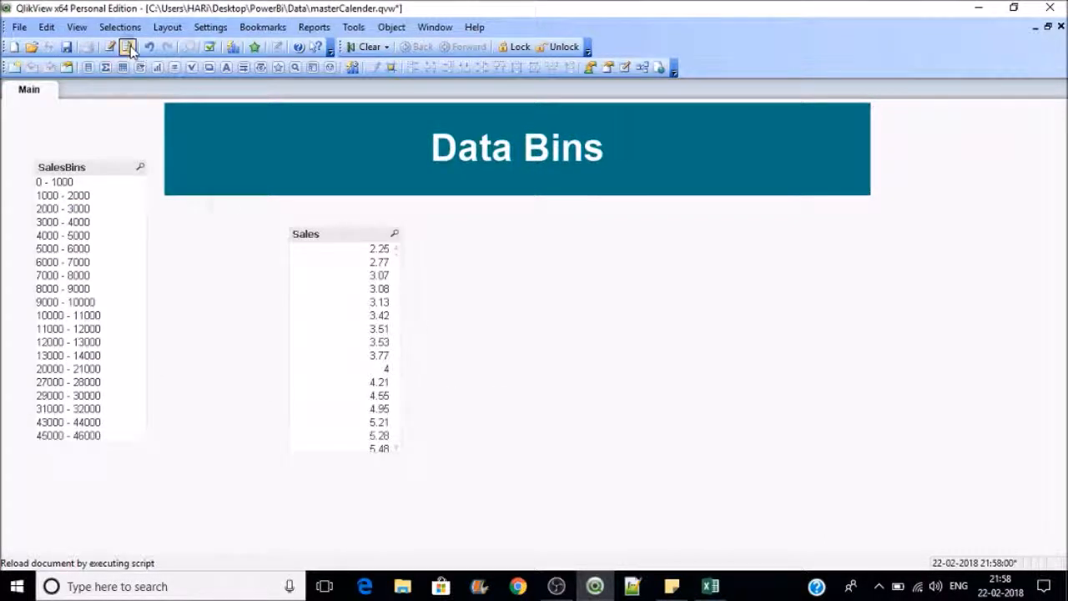
{"action": "left_click", "coordinate": [127, 46]}
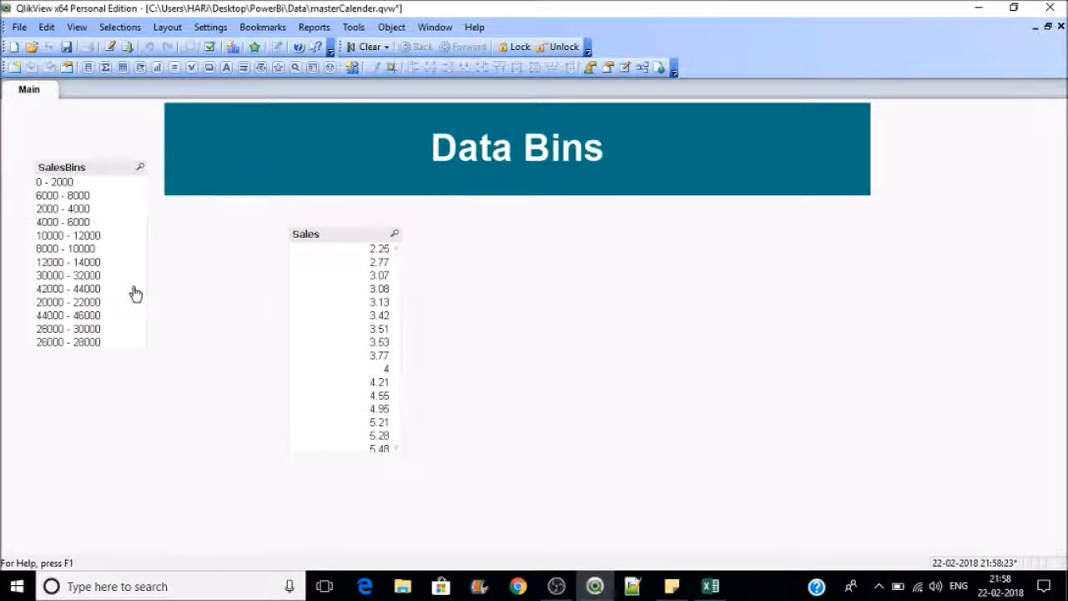